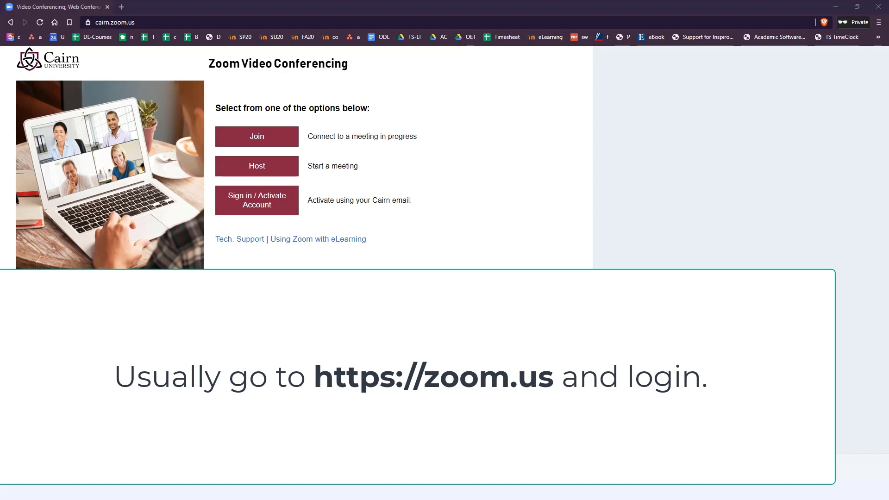
- Sign in to the Cairn Zoom account to reach its Profile page
click(113, 22)
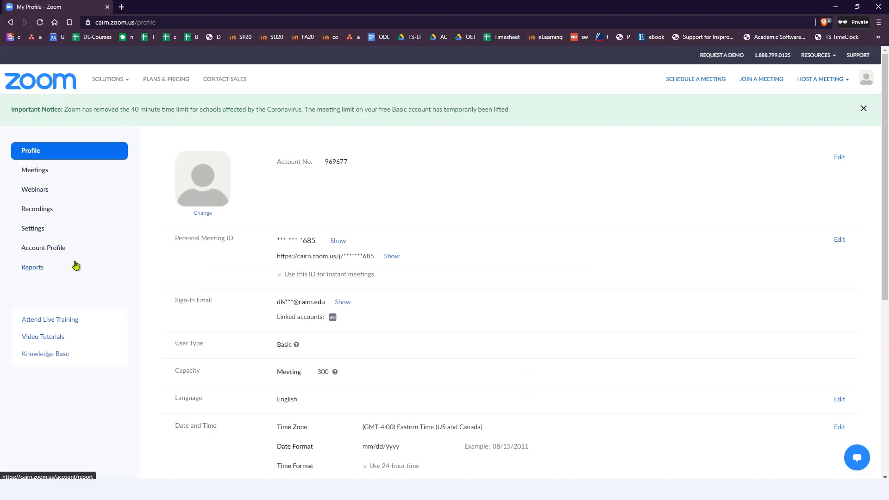
- Open Reports, then the Usage report of meetings from 08/27/2020 to 08/28/2020
click(32, 267)
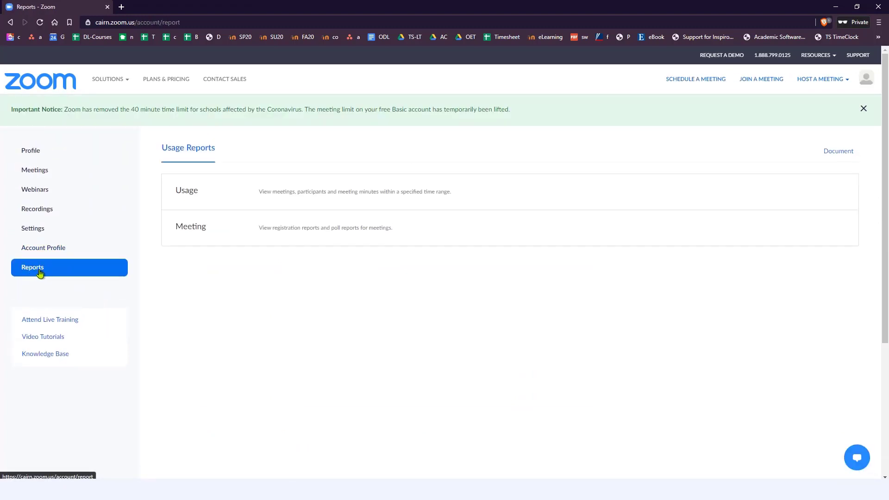
mouse_move(187, 193)
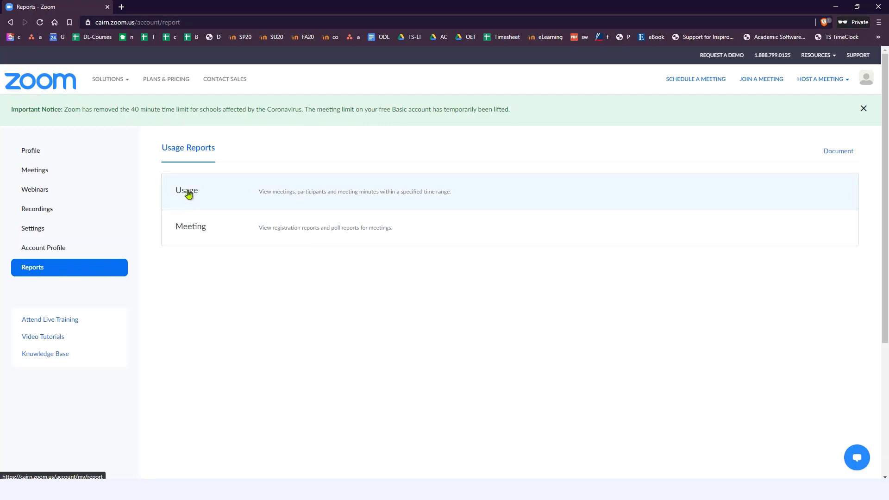
click(187, 191)
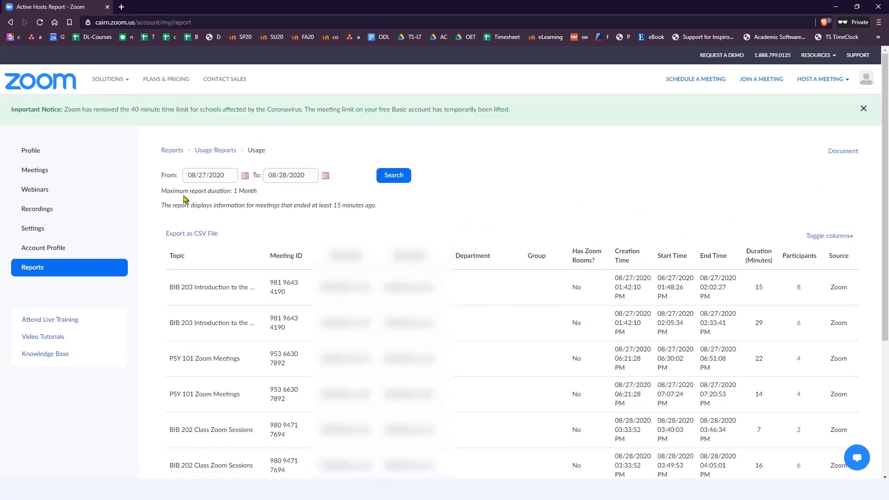
click(863, 108)
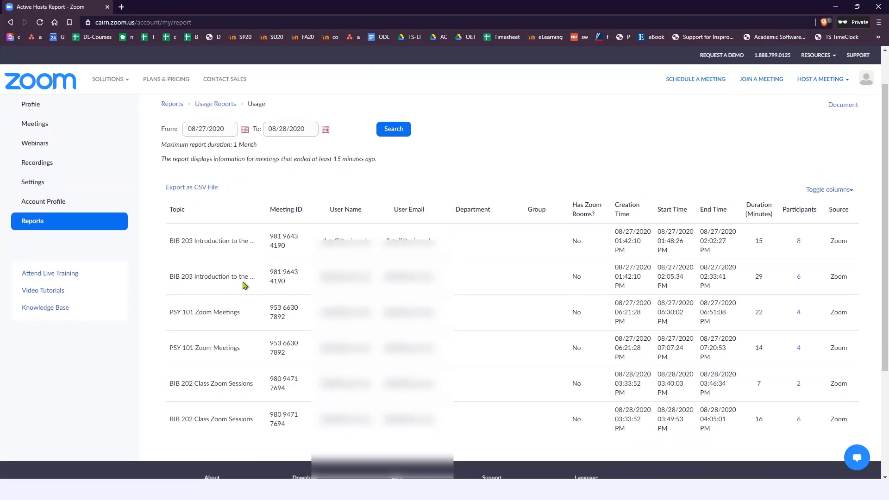
mouse_move(213, 277)
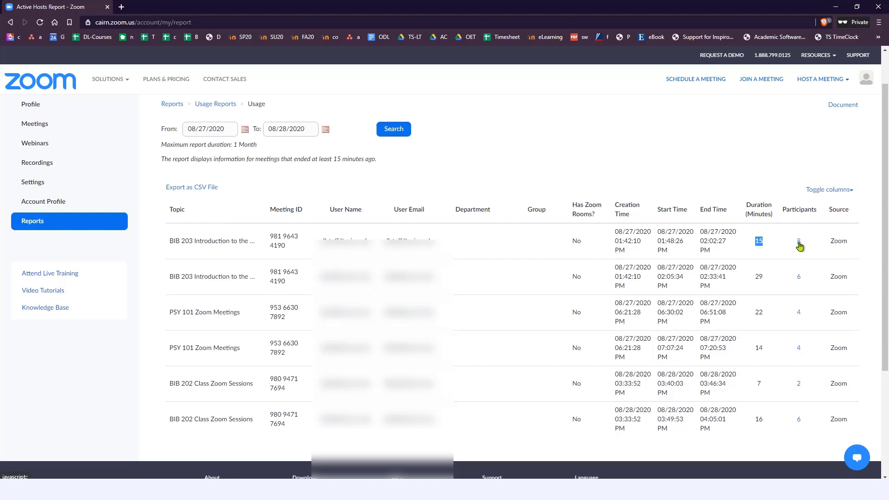
- Open the 8-person participant list for the first BIB 203 session and review durations
click(798, 240)
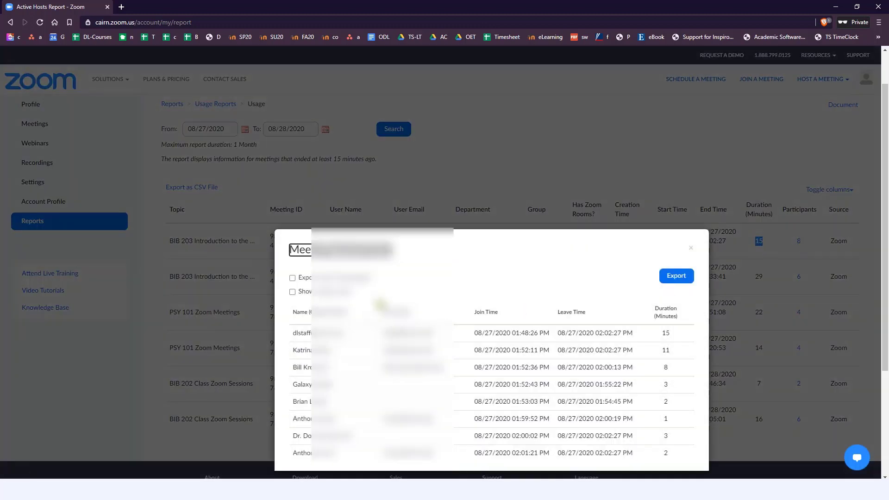
scroll(down, 3)
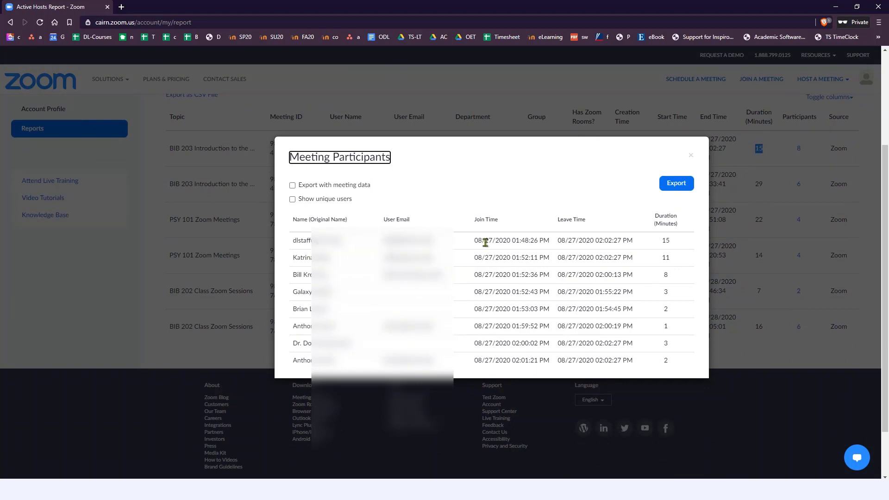
drag(557, 239, 603, 240)
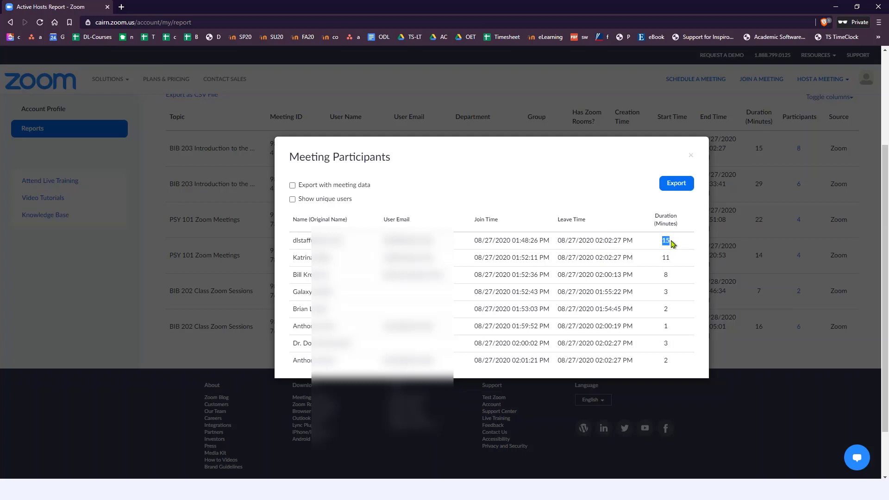
mouse_move(662, 247)
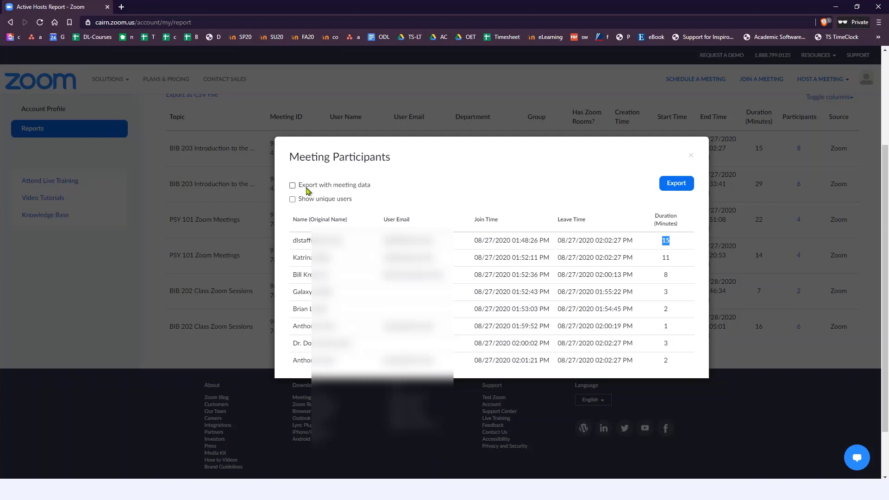
- Enable Export with meeting data and export the Meeting Participants list
click(293, 184)
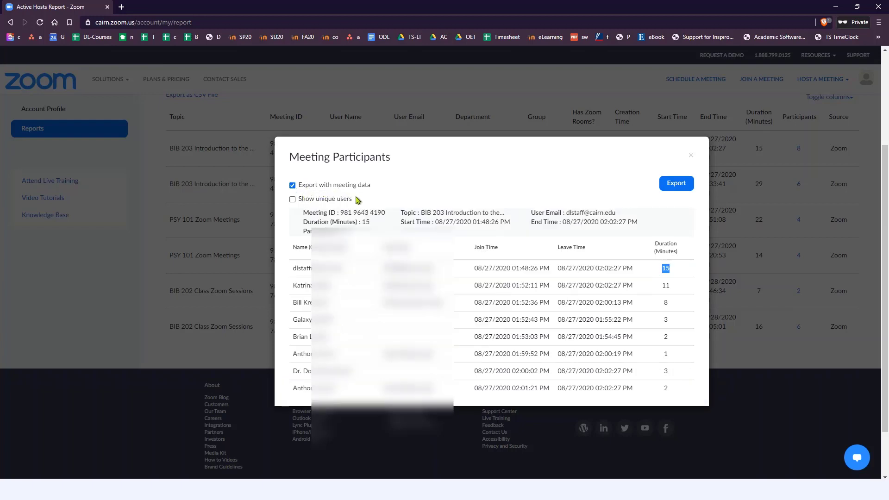
click(676, 183)
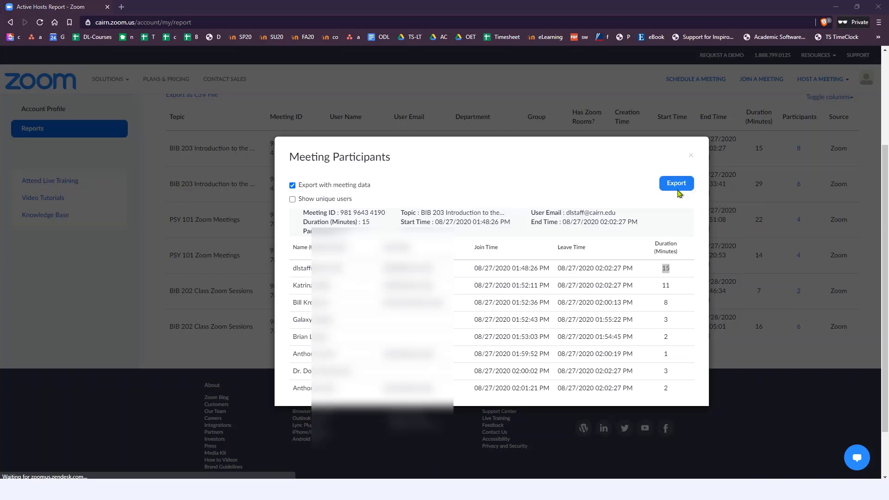
click(676, 182)
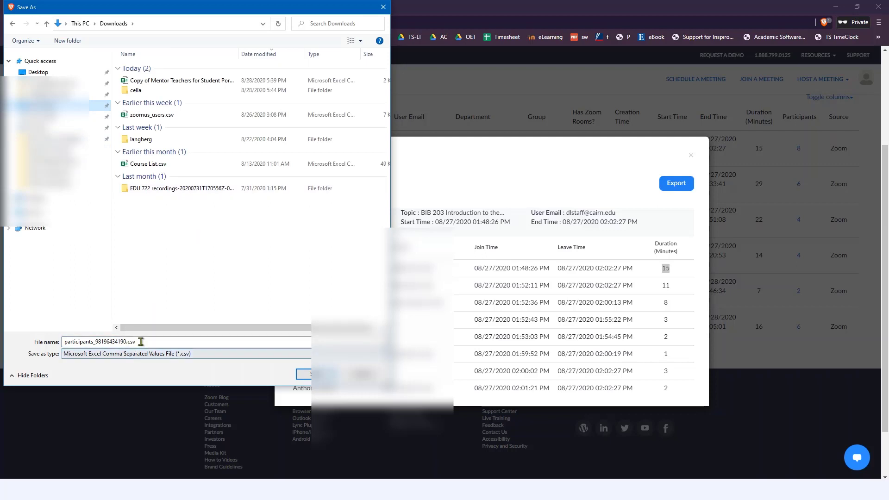
- Save participants_98196434190.csv to Downloads
triple_click(99, 341)
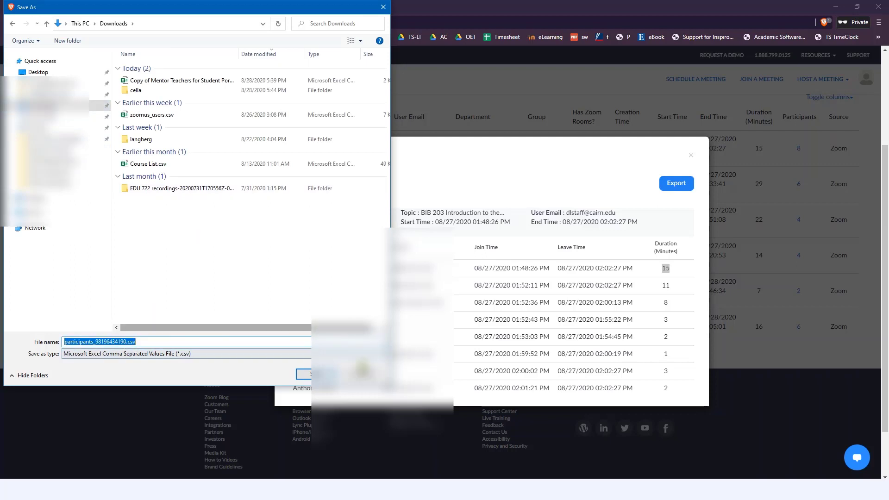
click(308, 374)
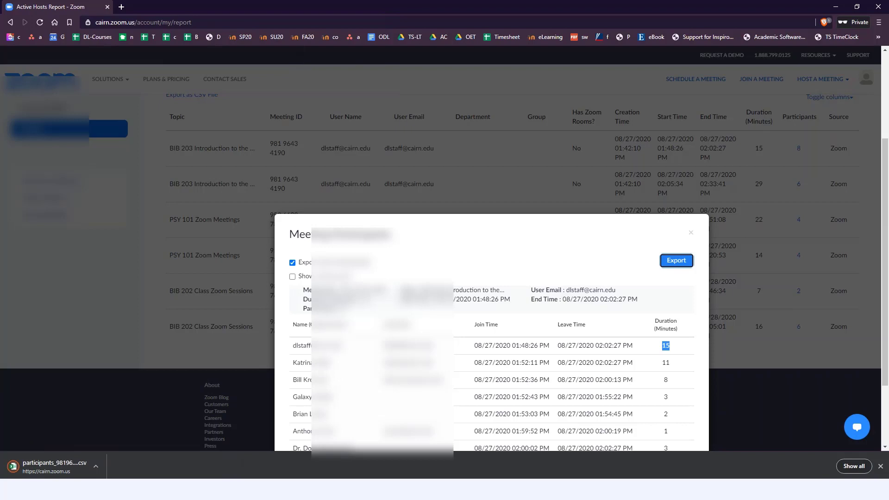